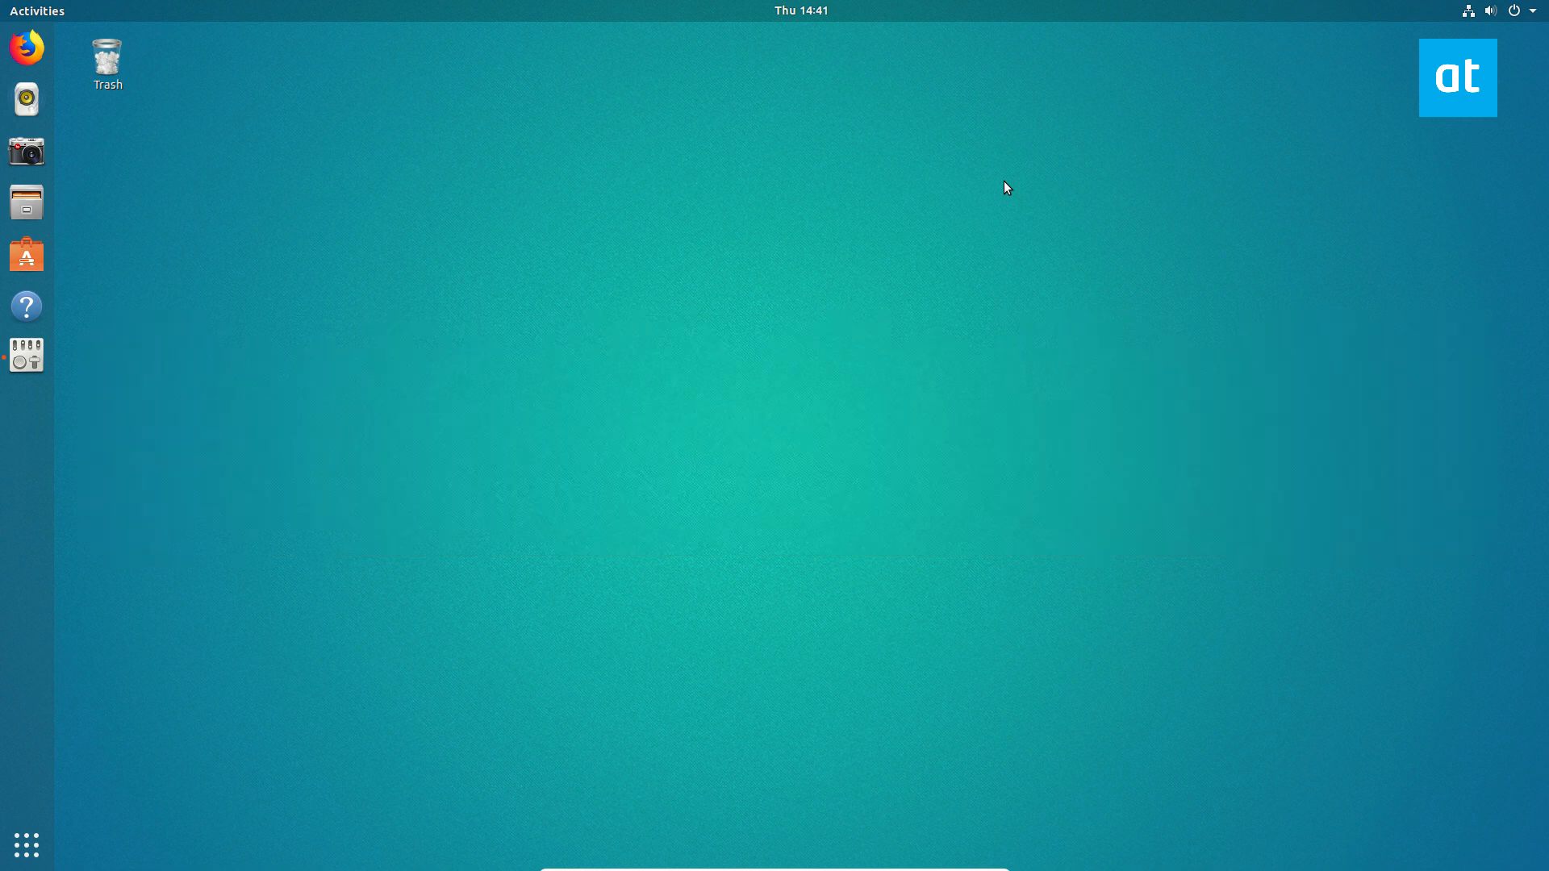
mouse_move(52, 351)
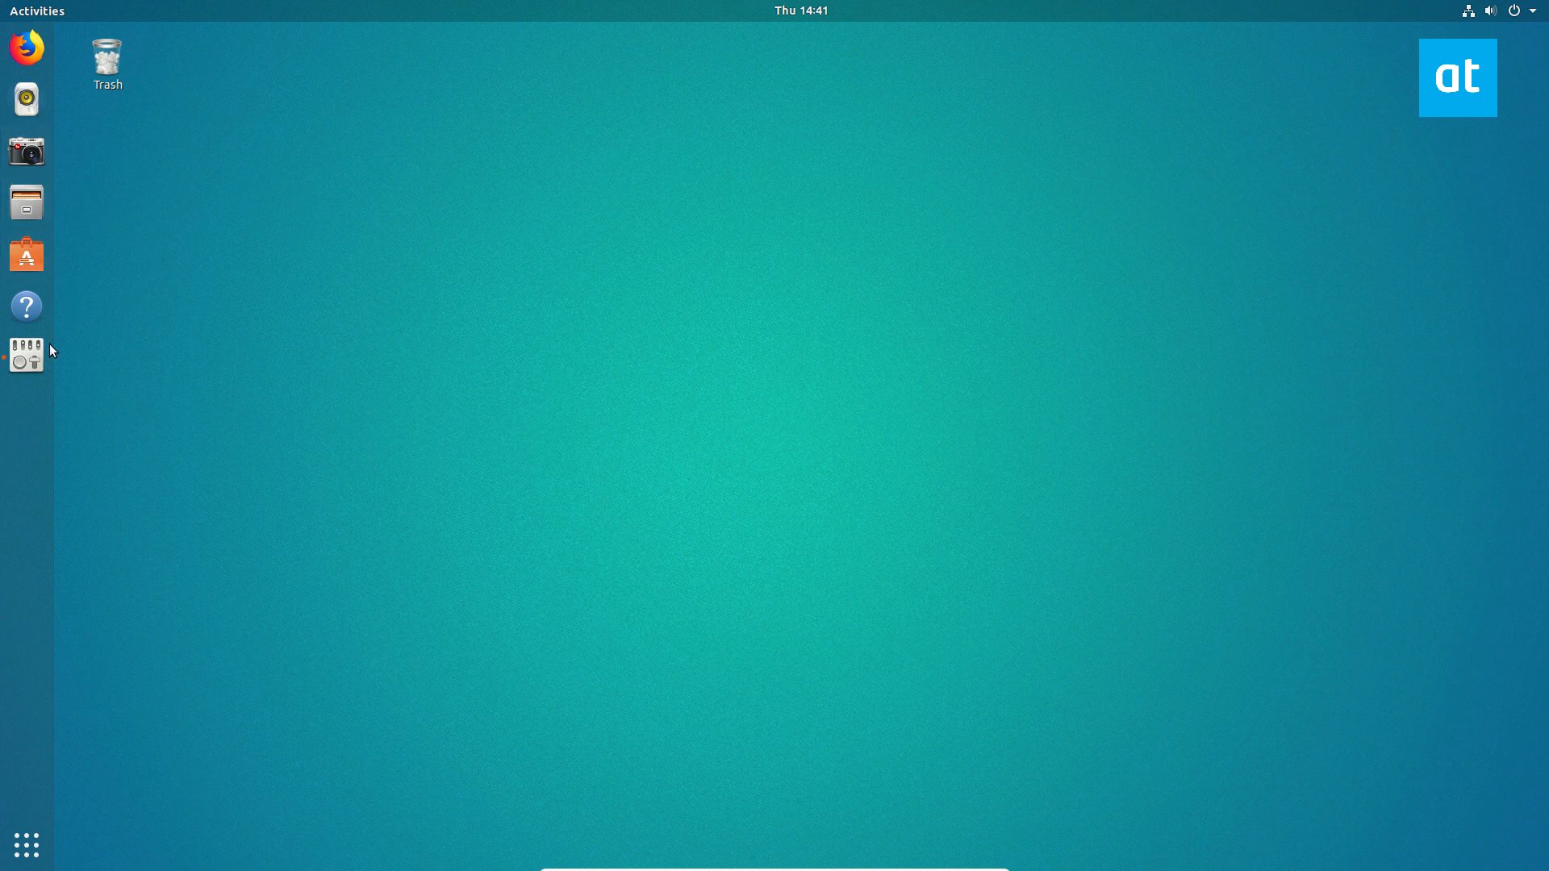
Step: Launch GNOME Tweaks from the dock, landing on the Appearance panel with Ambiance as the theme
left_click(28, 355)
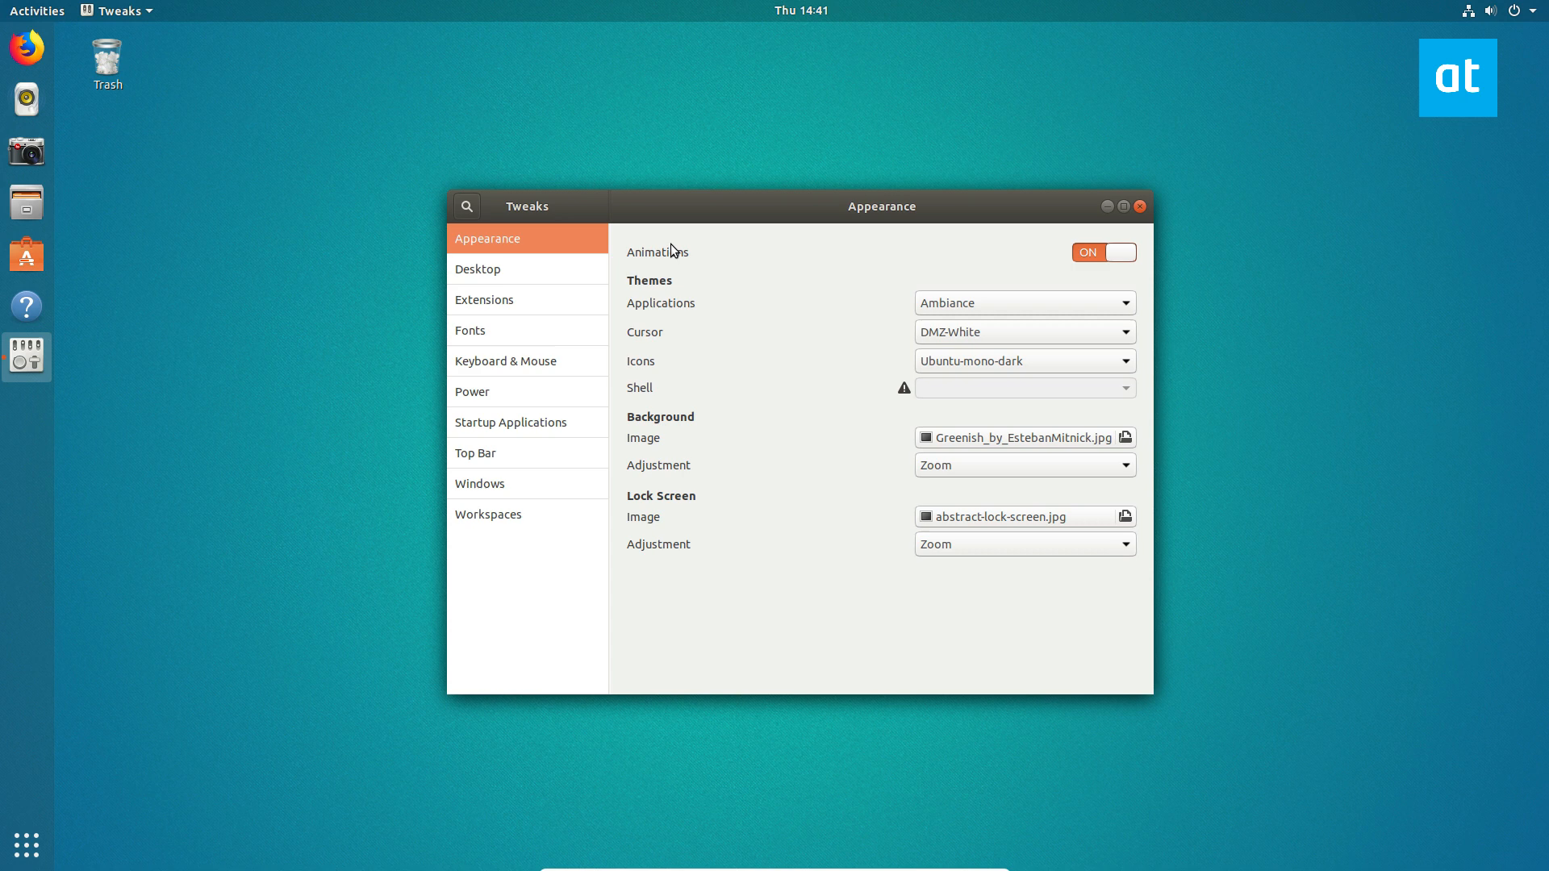
mouse_move(836, 605)
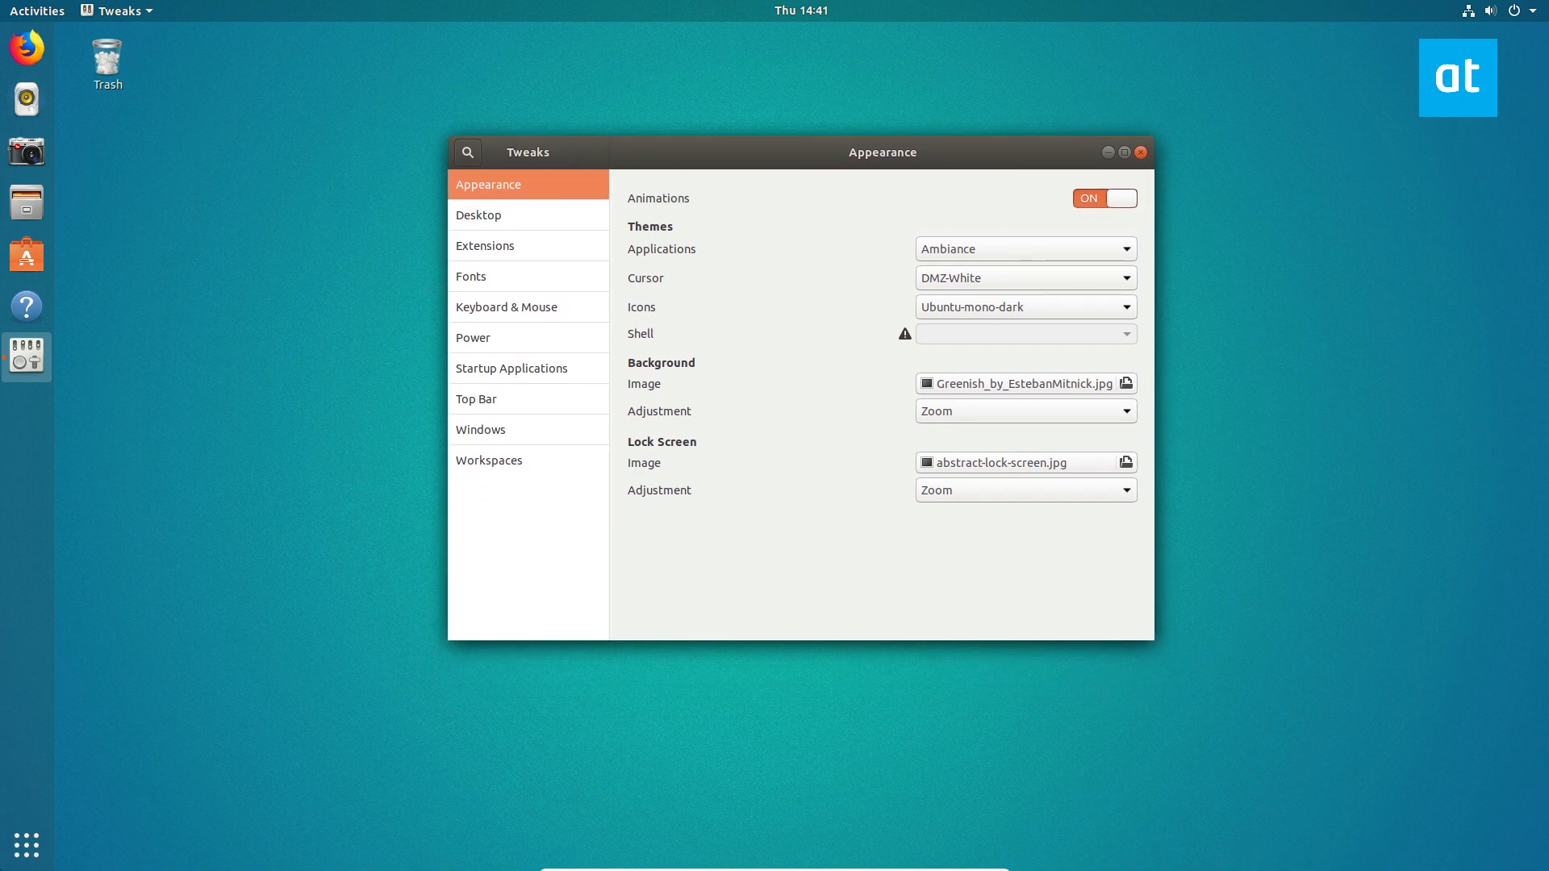
left_click(37, 12)
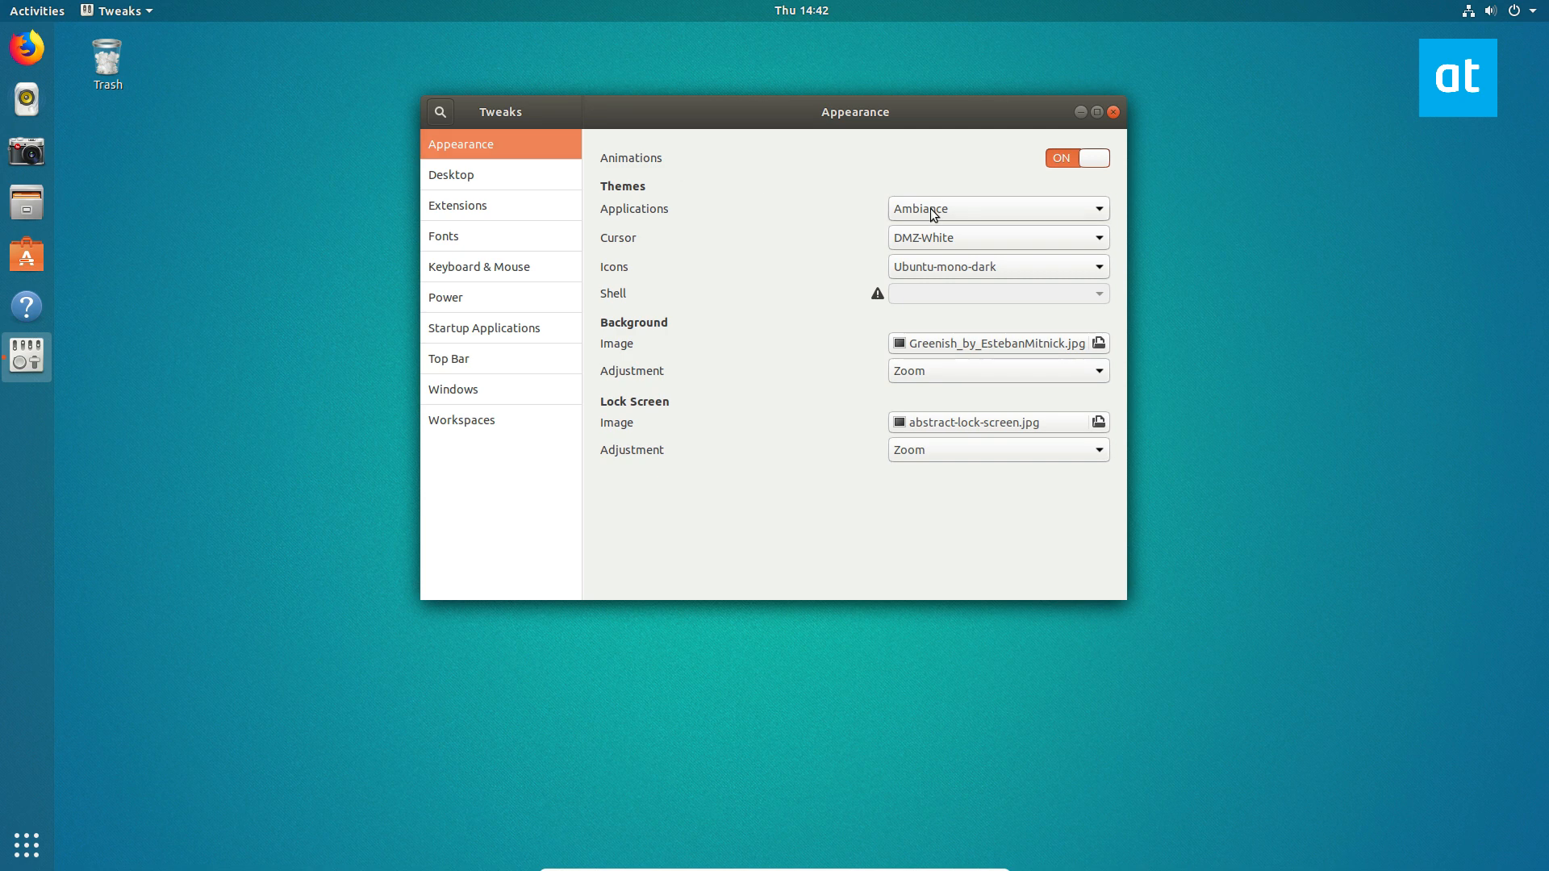
Step: Set the Applications theme to Adwaita-dark so windows take the dark look
left_click(996, 208)
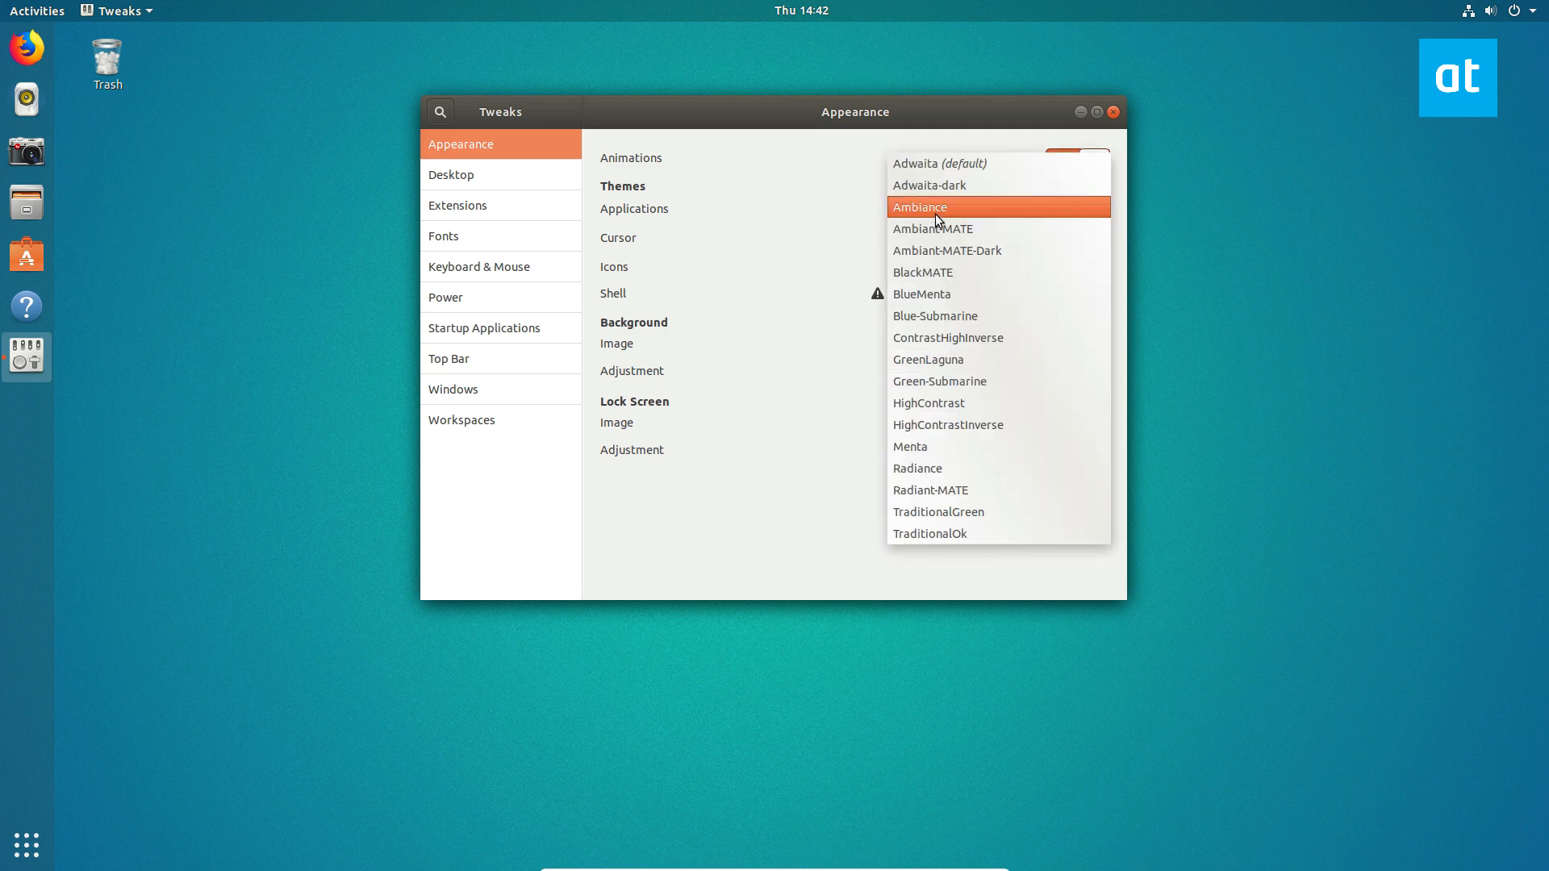
mouse_move(967, 315)
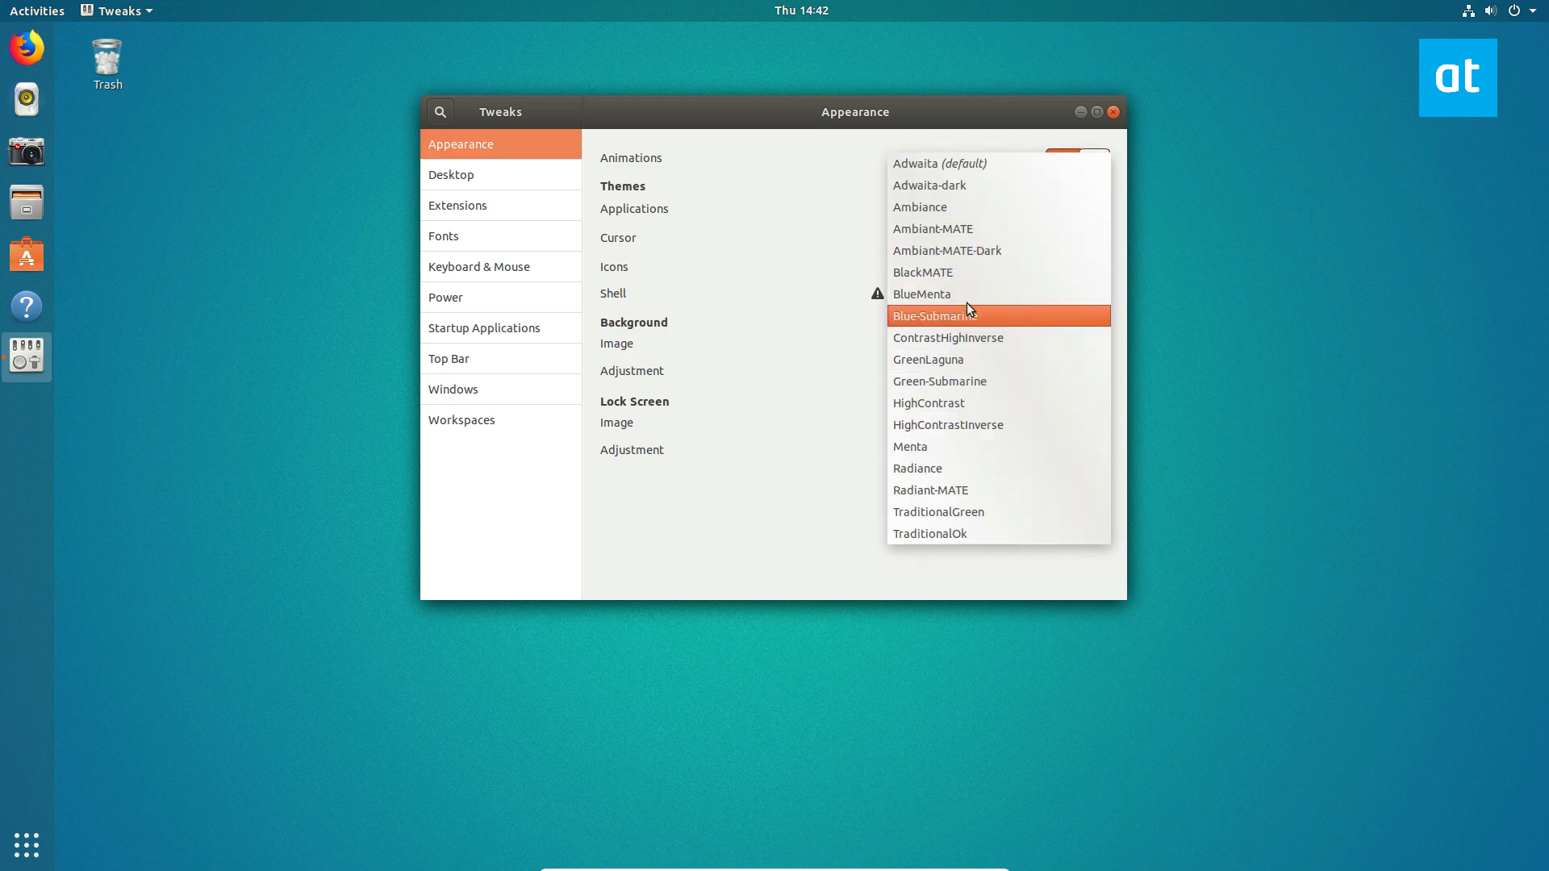
mouse_move(958, 185)
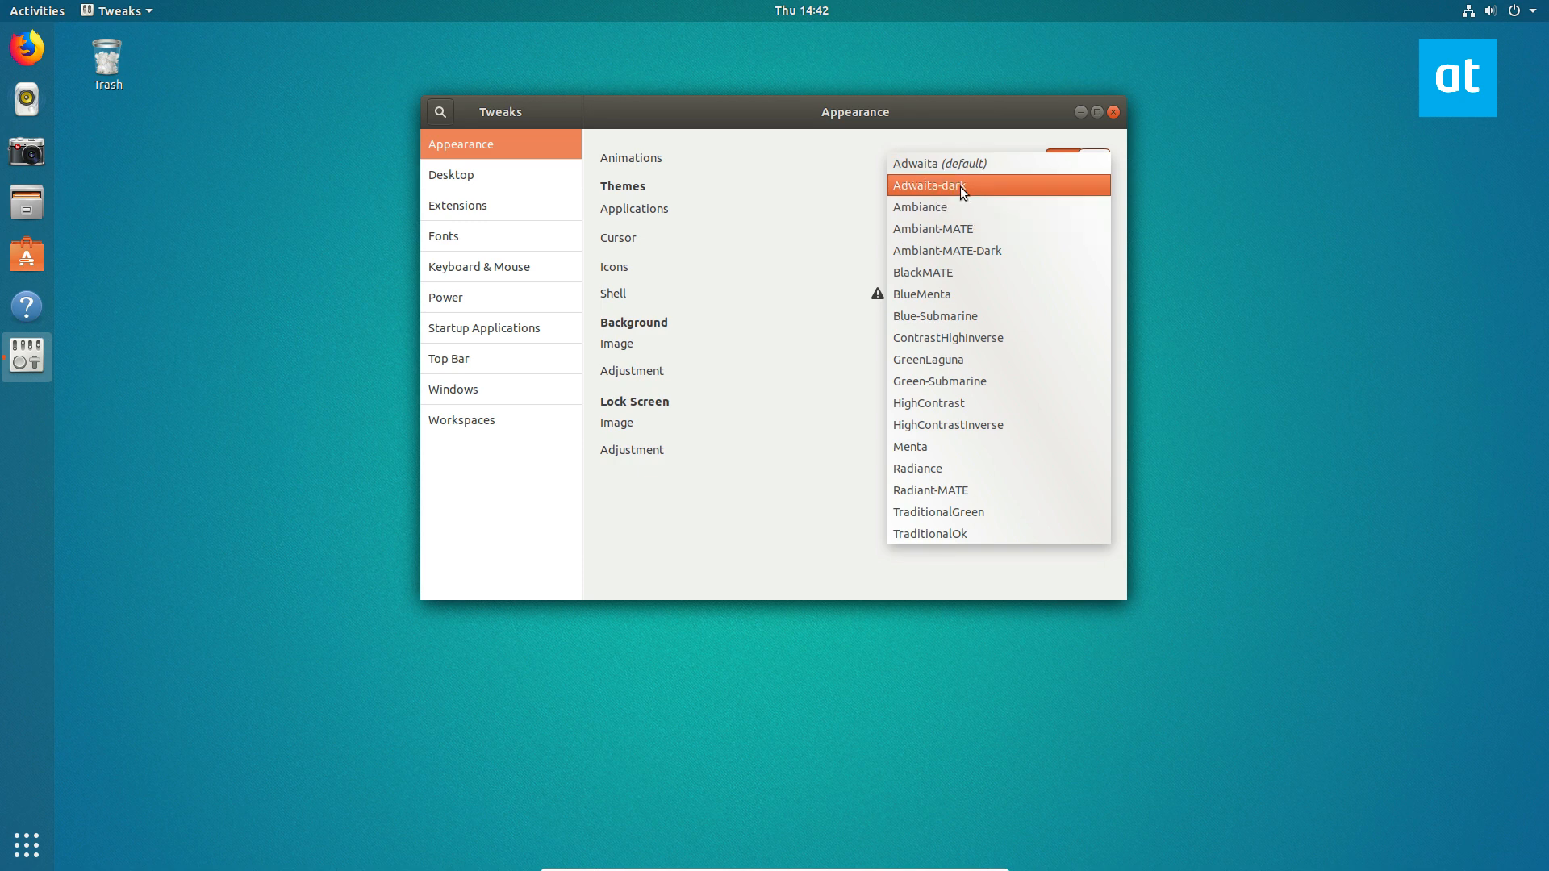
left_click(929, 184)
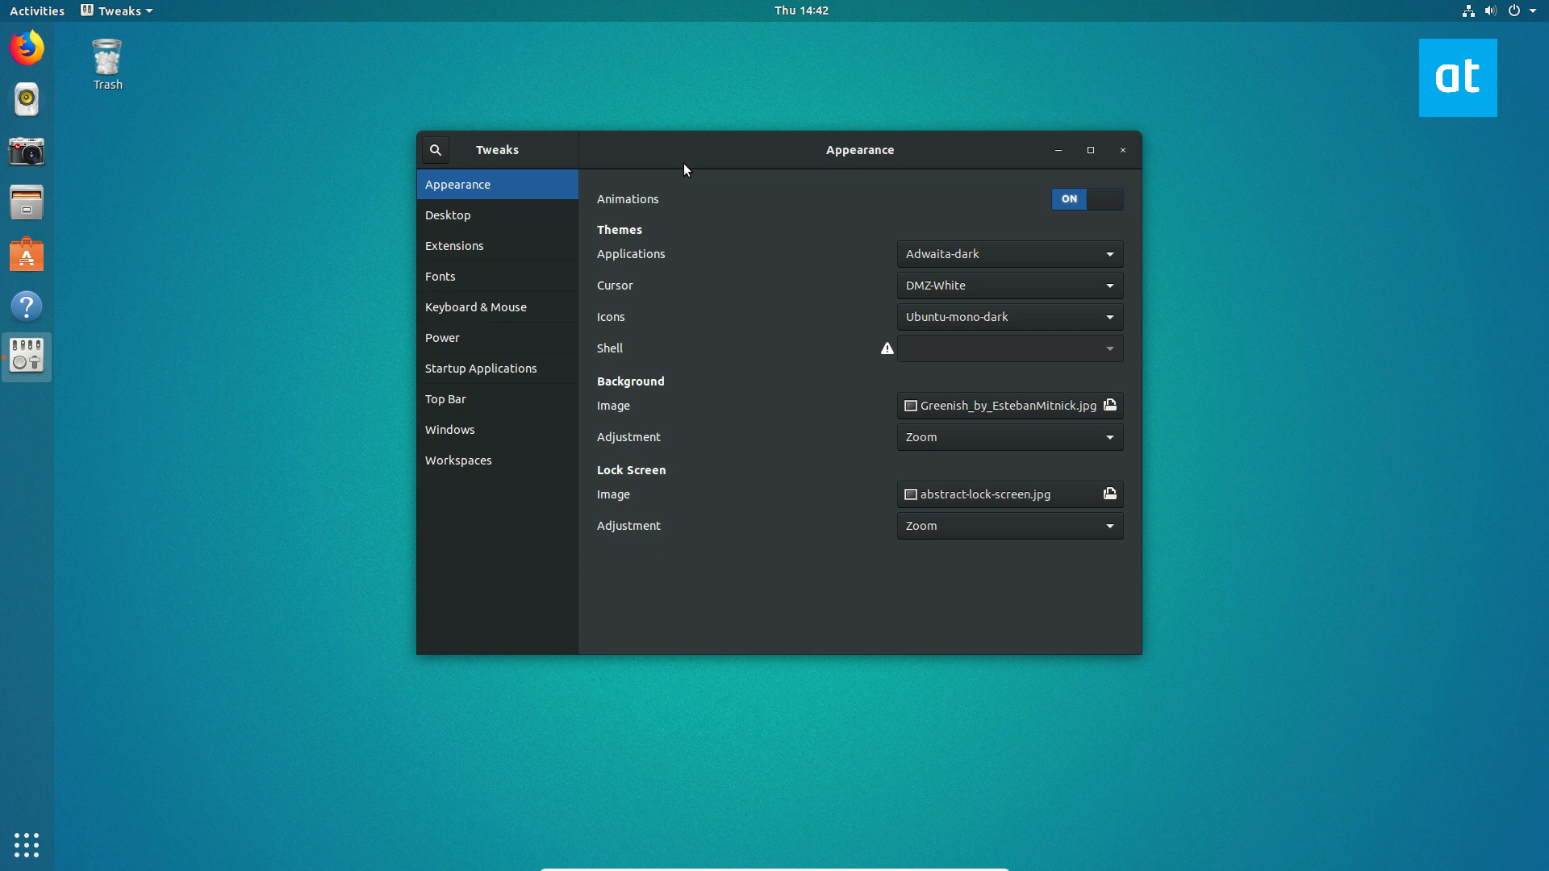
mouse_move(947, 268)
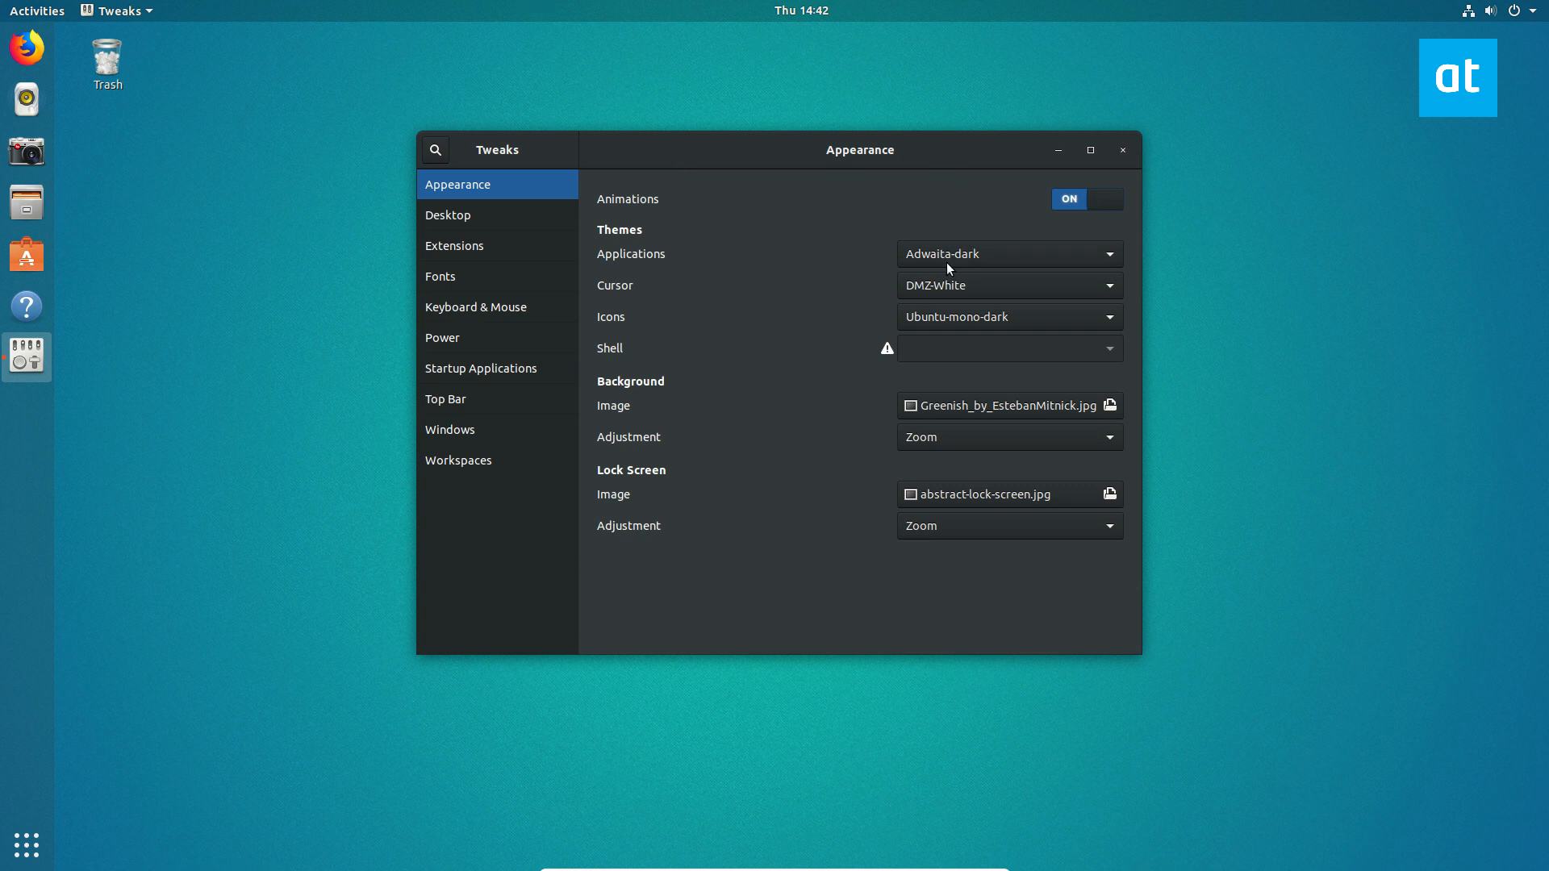
left_click(1007, 253)
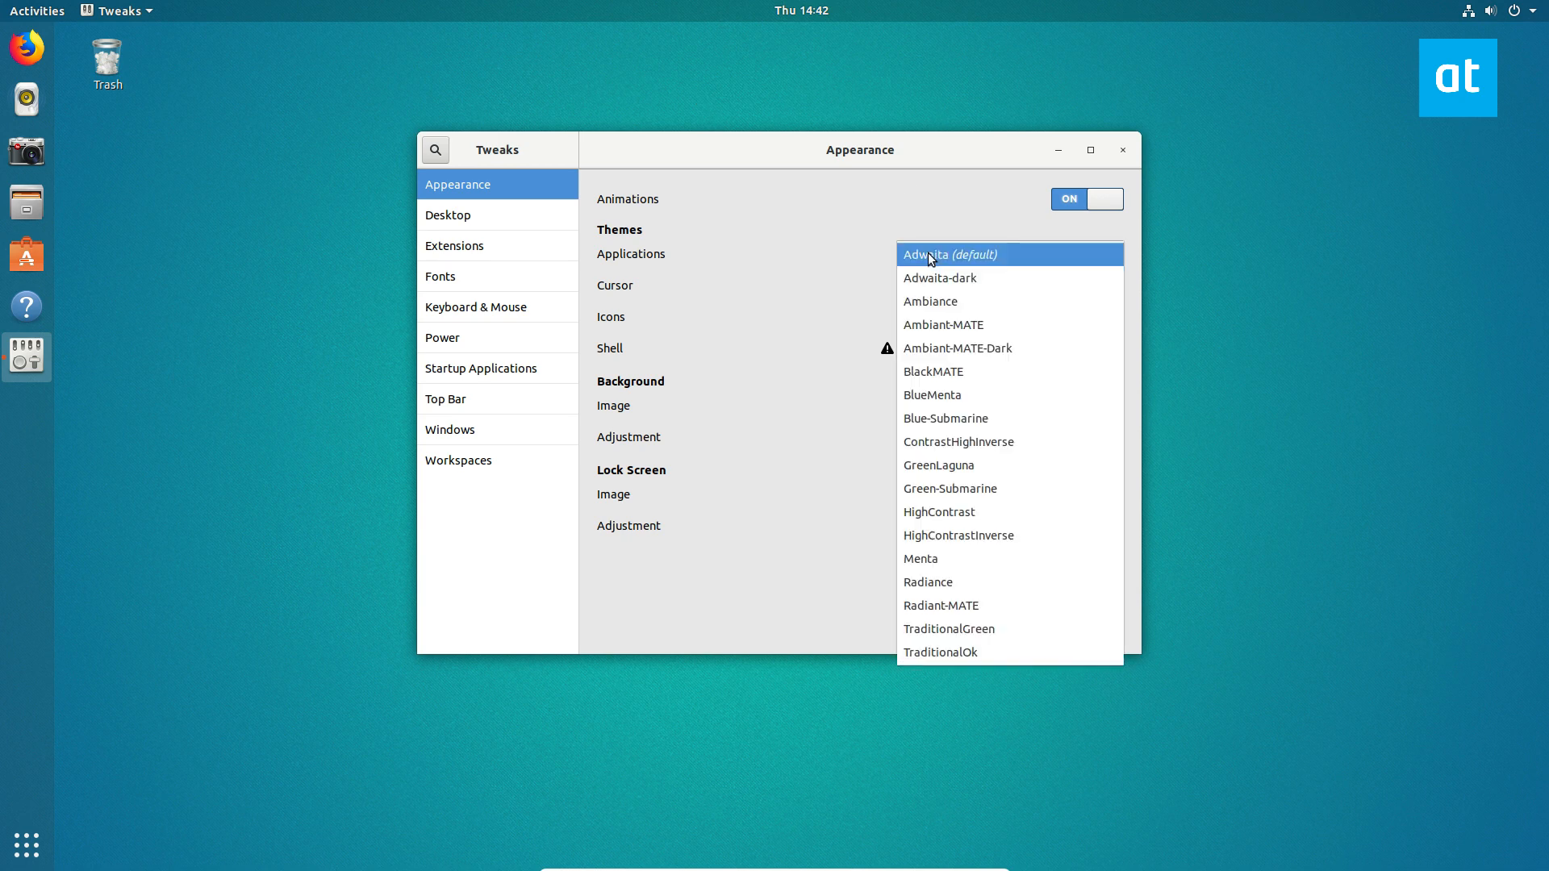
left_click(939, 277)
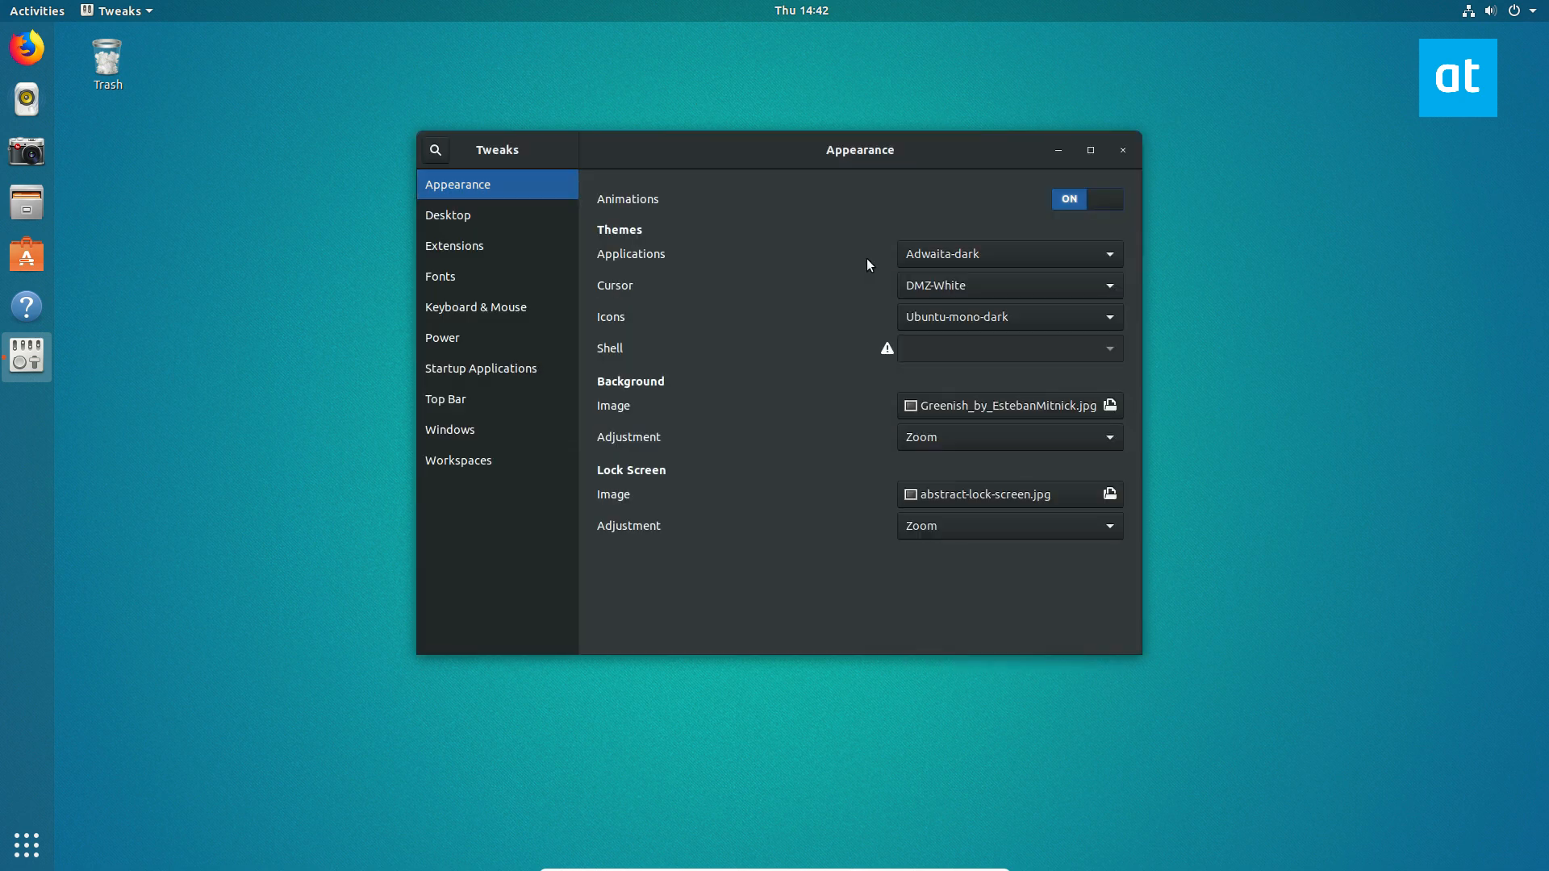
mouse_move(1395, 6)
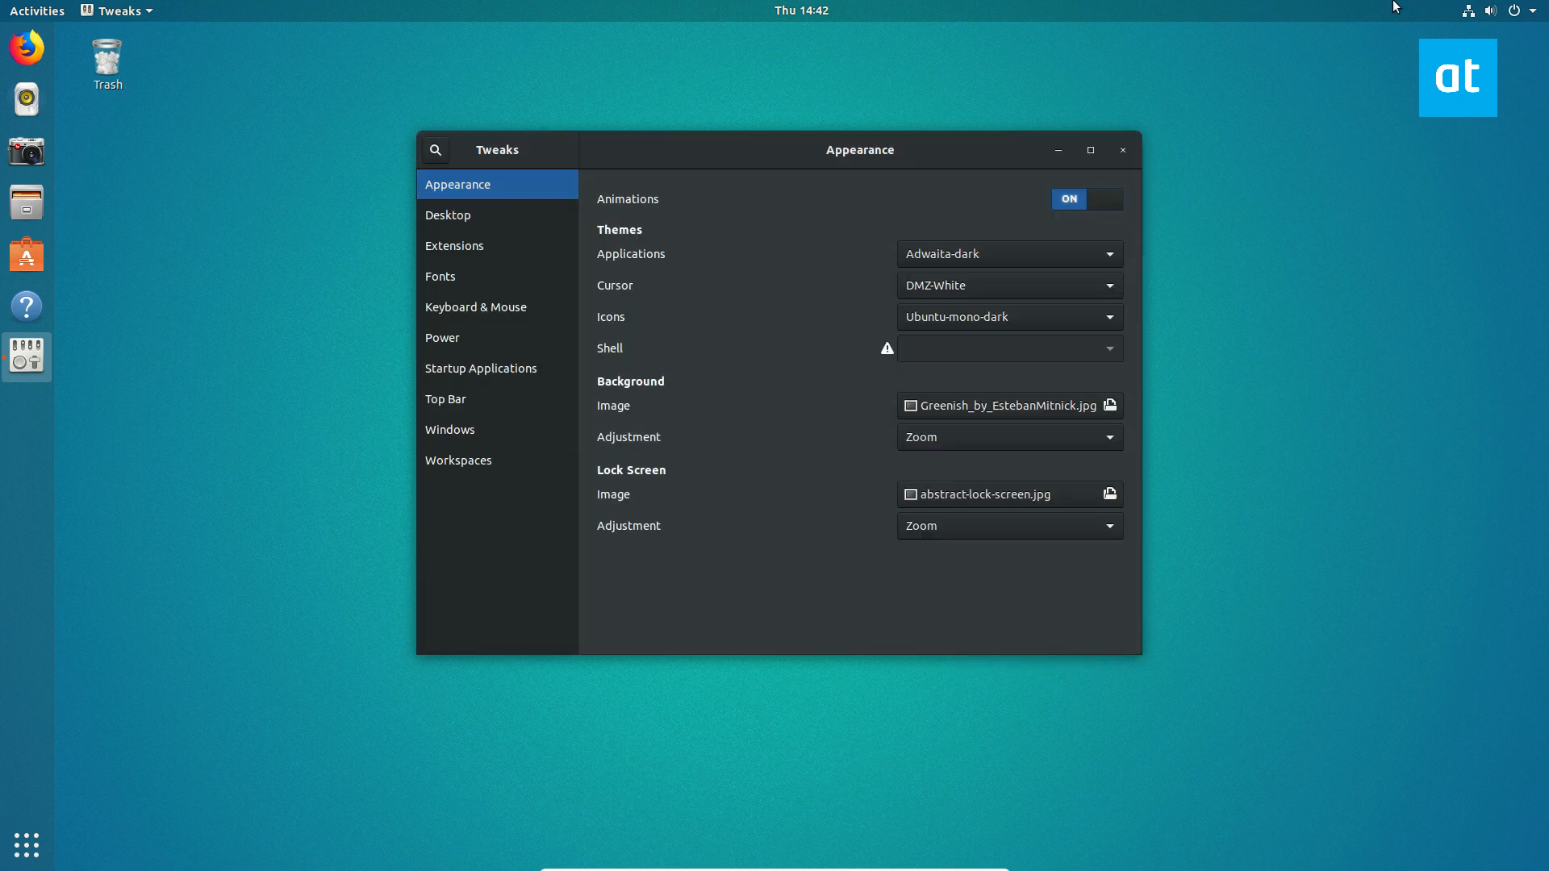
mouse_move(1454, 19)
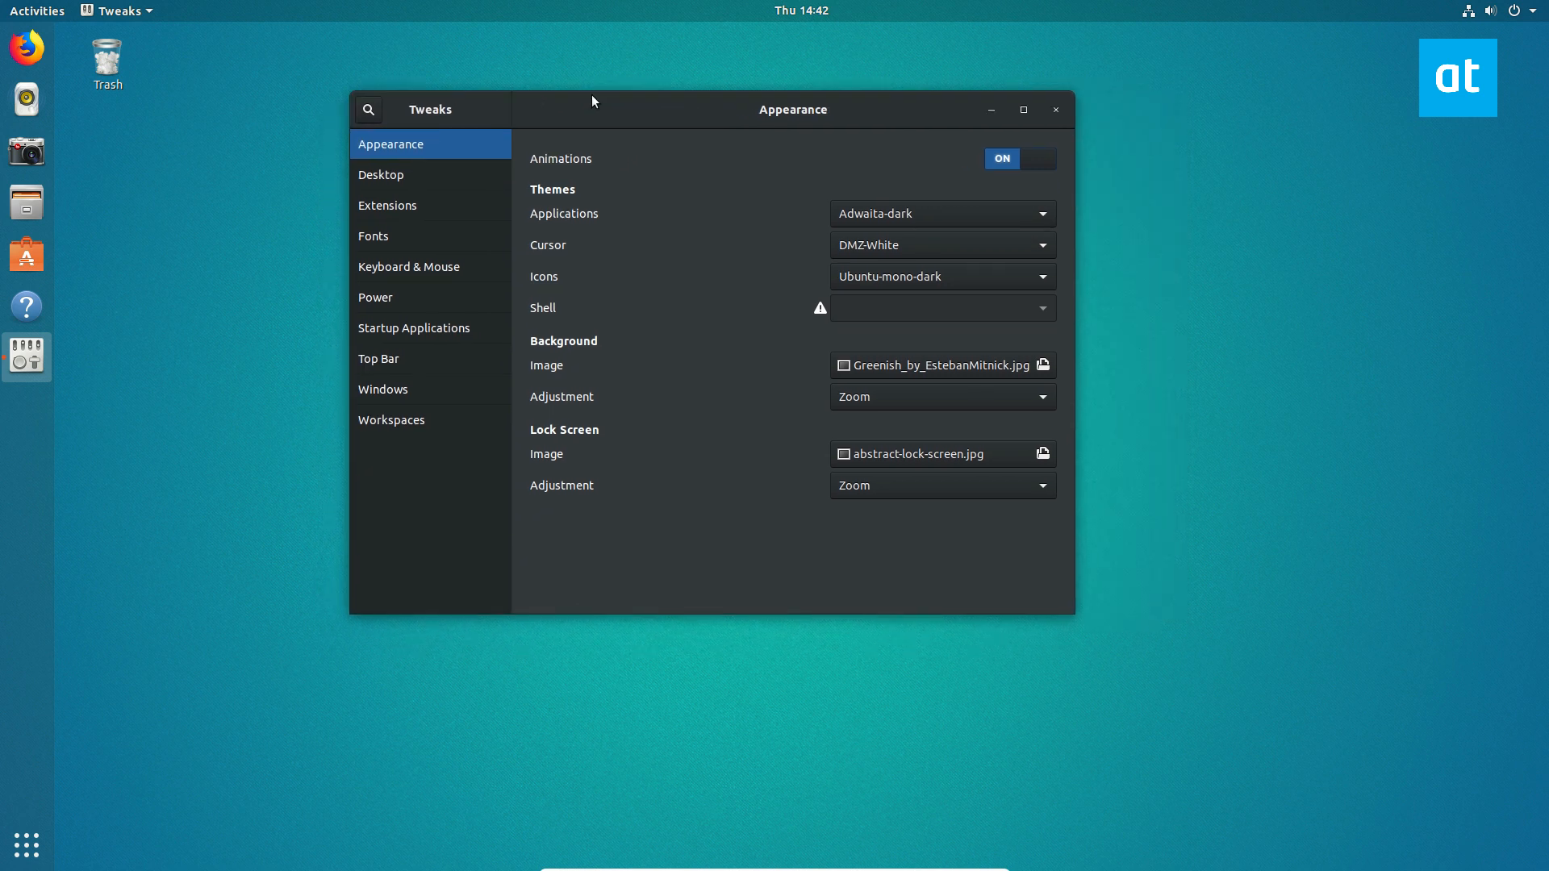
mouse_move(1252, 322)
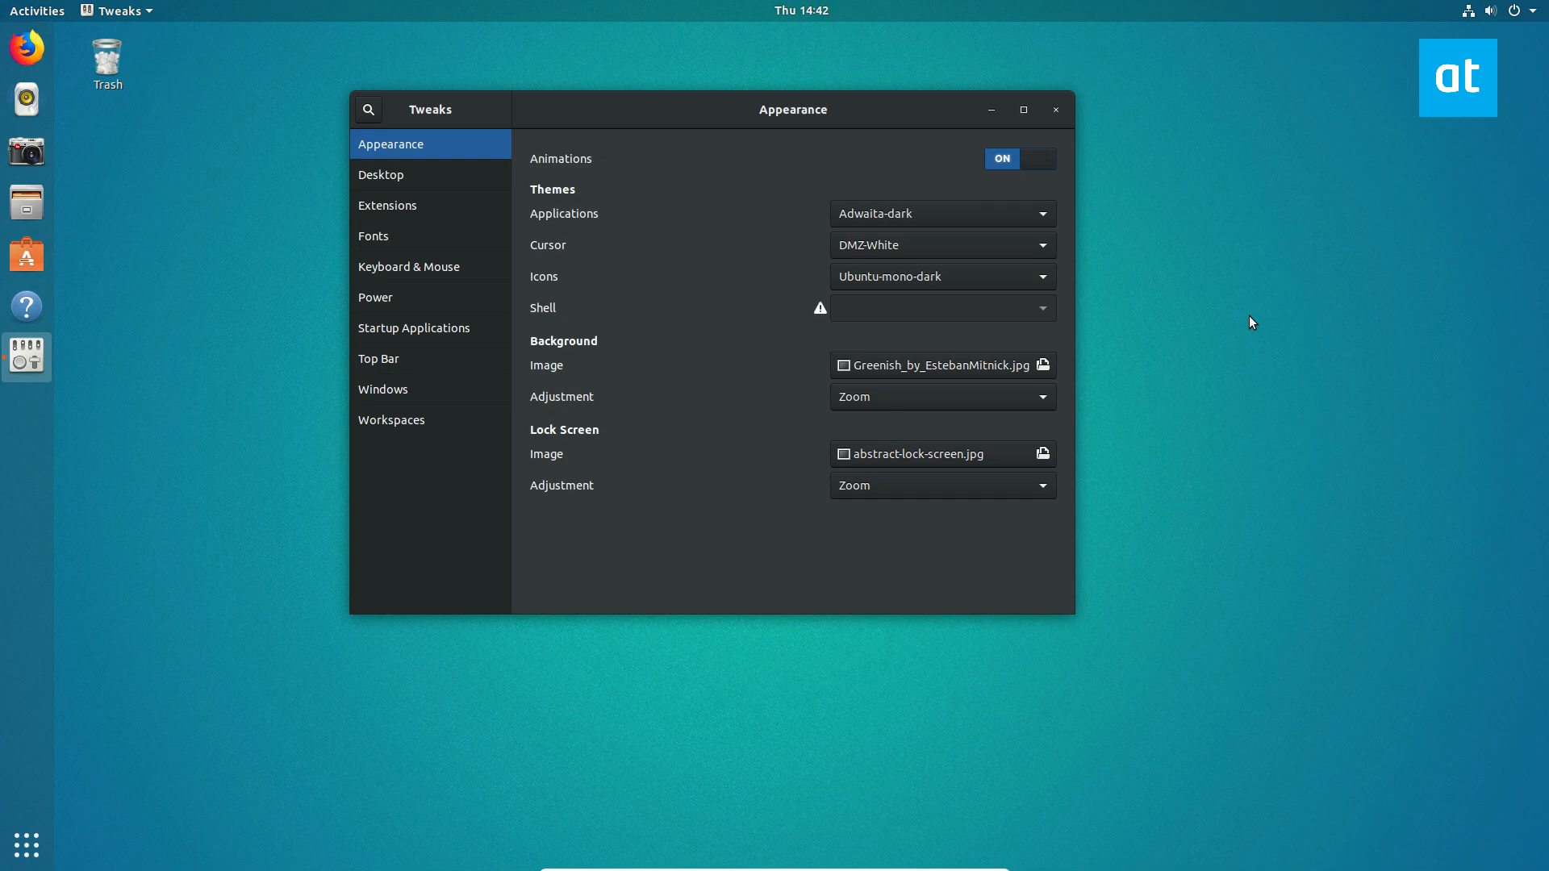